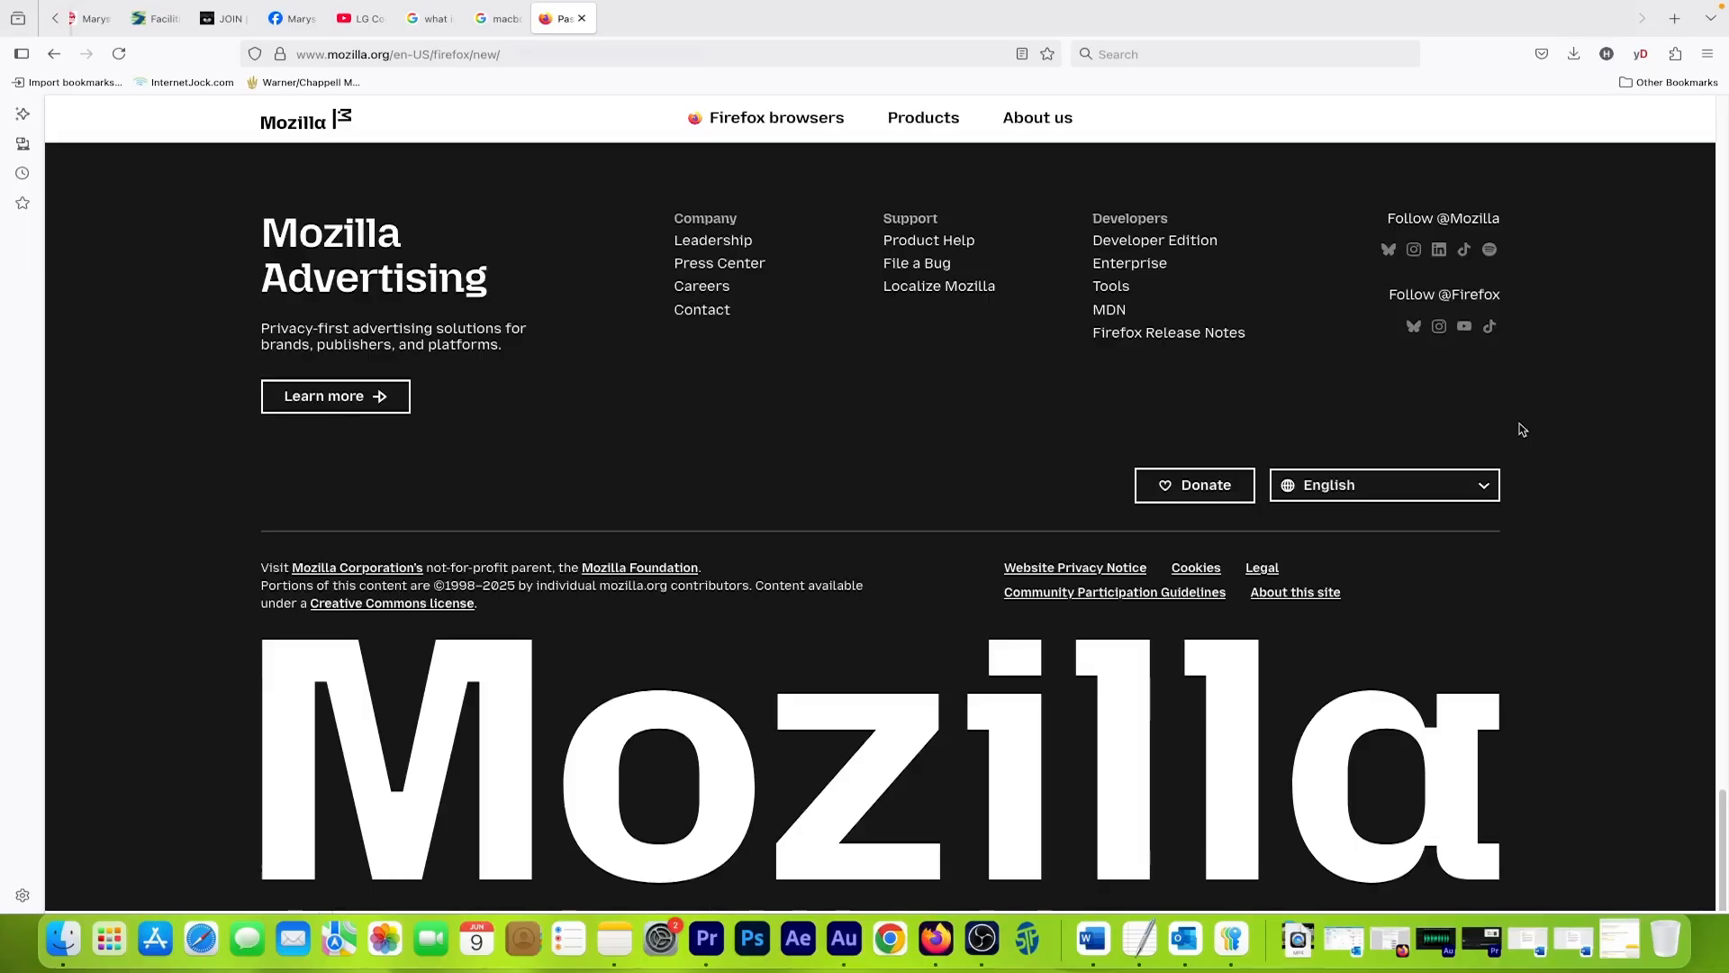
- Open the Firefox application menu from the toolbar's top-right corner
{"action": "left_click", "coordinate": [1704, 53]}
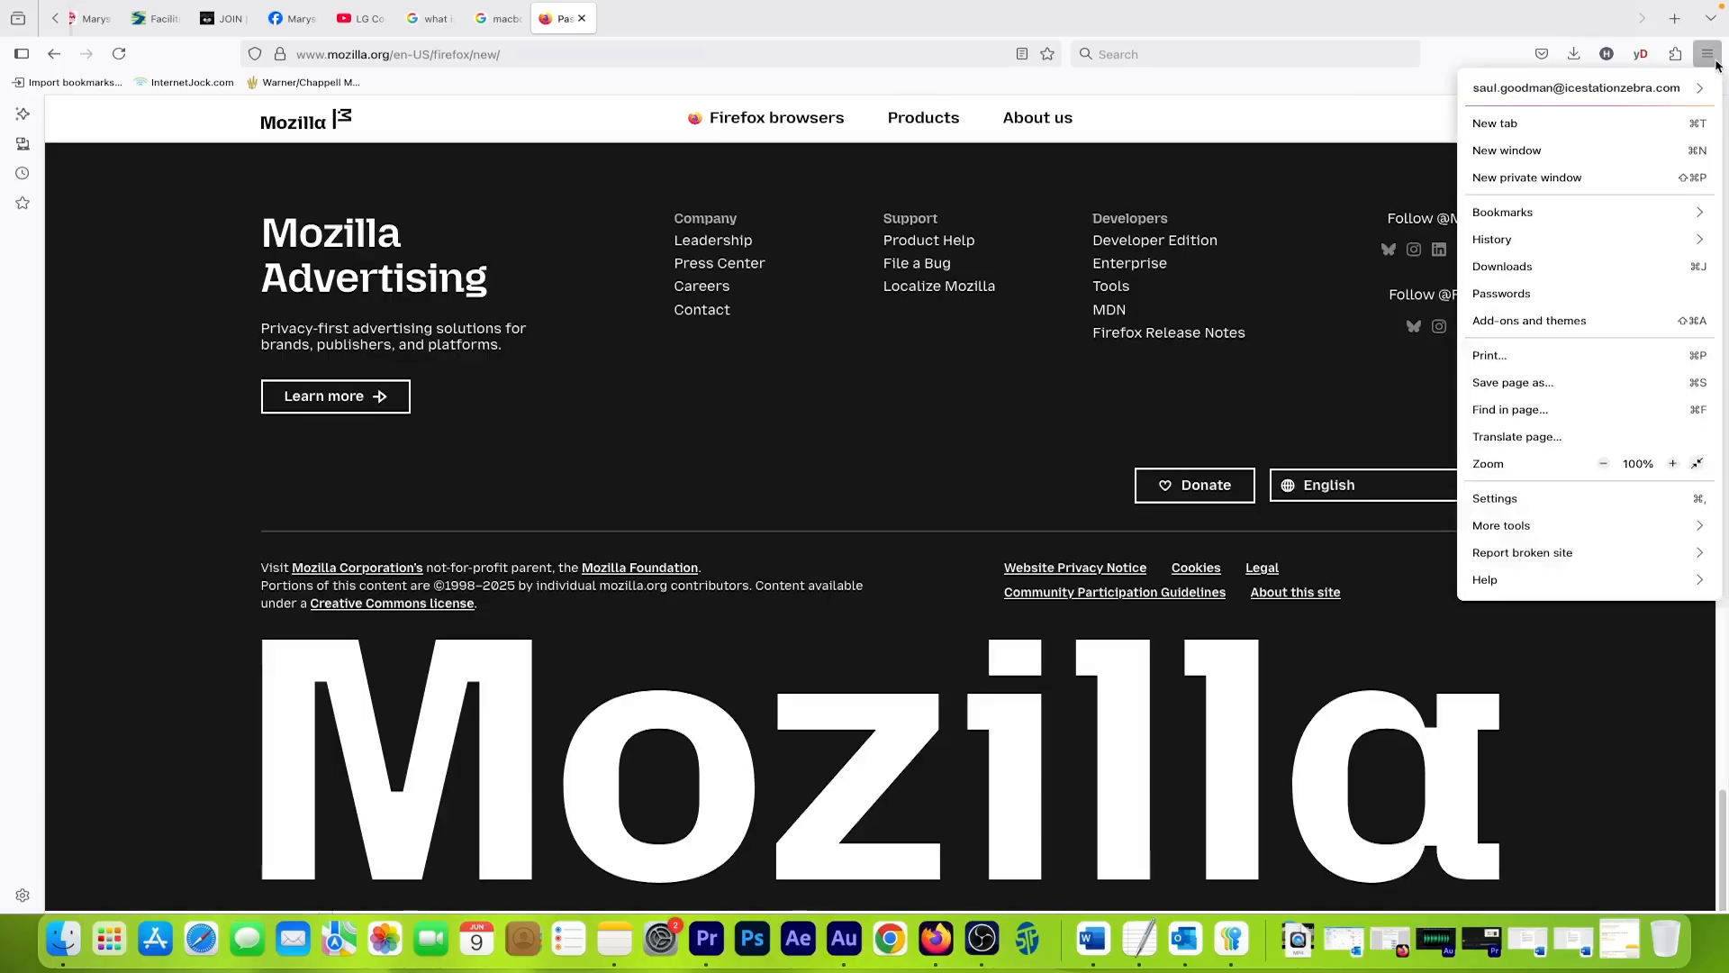
{"action": "mouse_move", "coordinate": [1596, 303]}
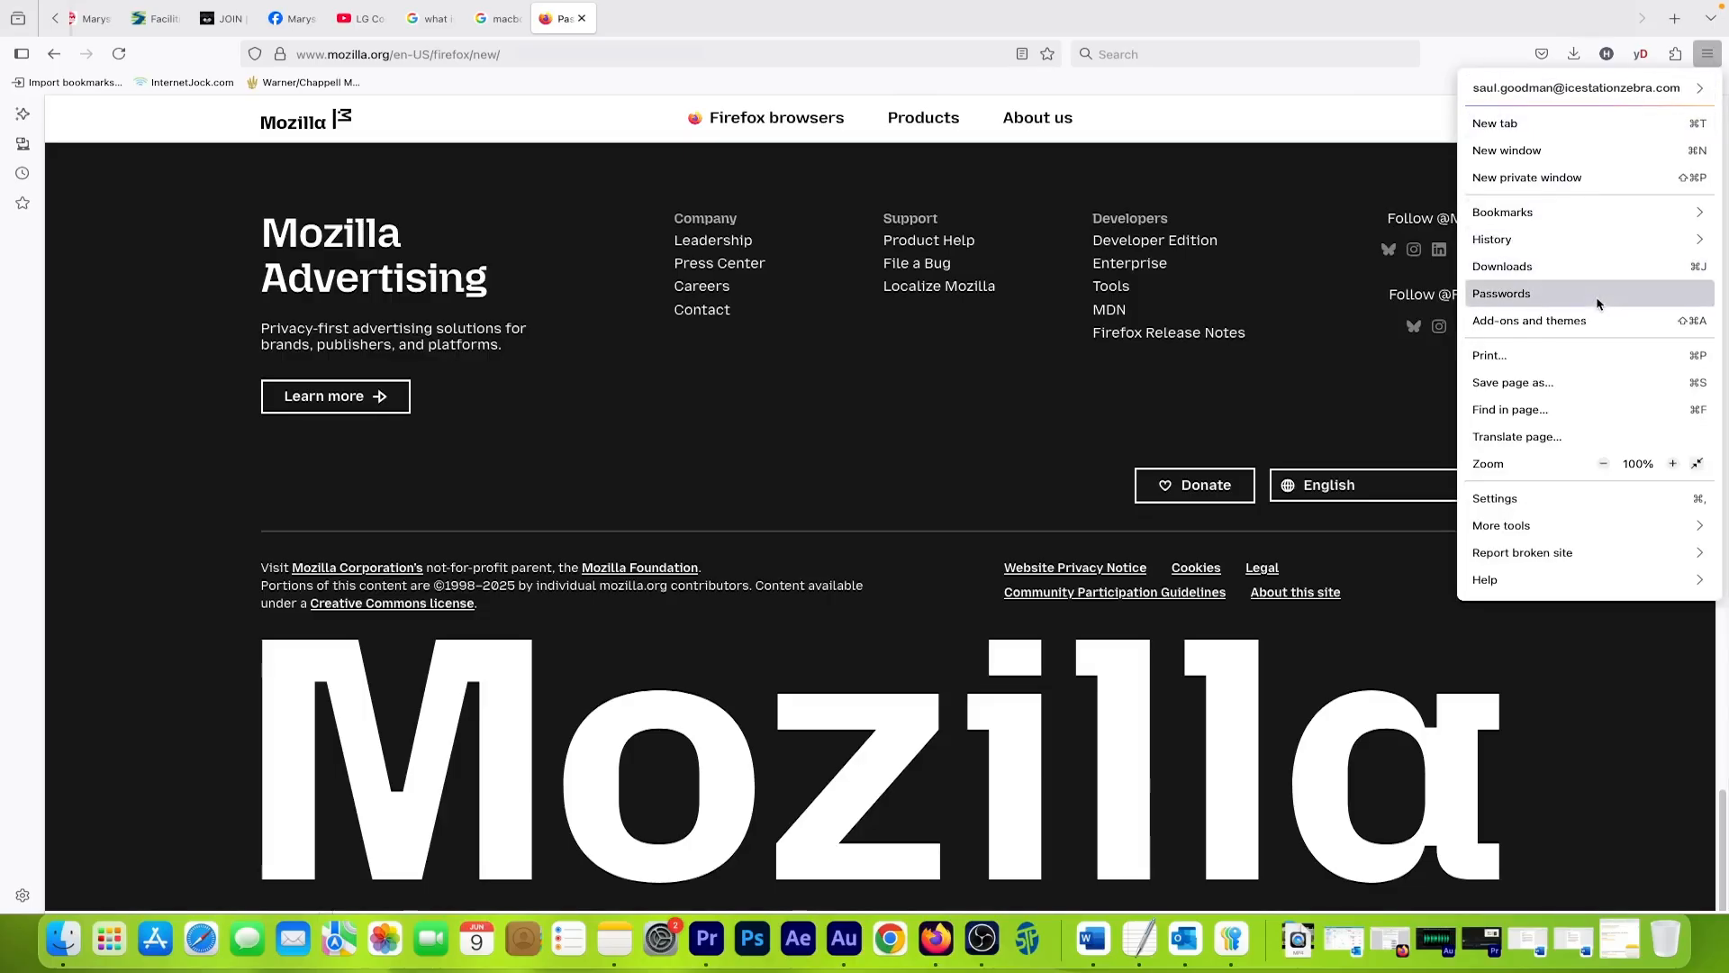
- Open Passwords from the menu and select the bhphotovideo.com login entry
{"action": "left_click", "coordinate": [1500, 293]}
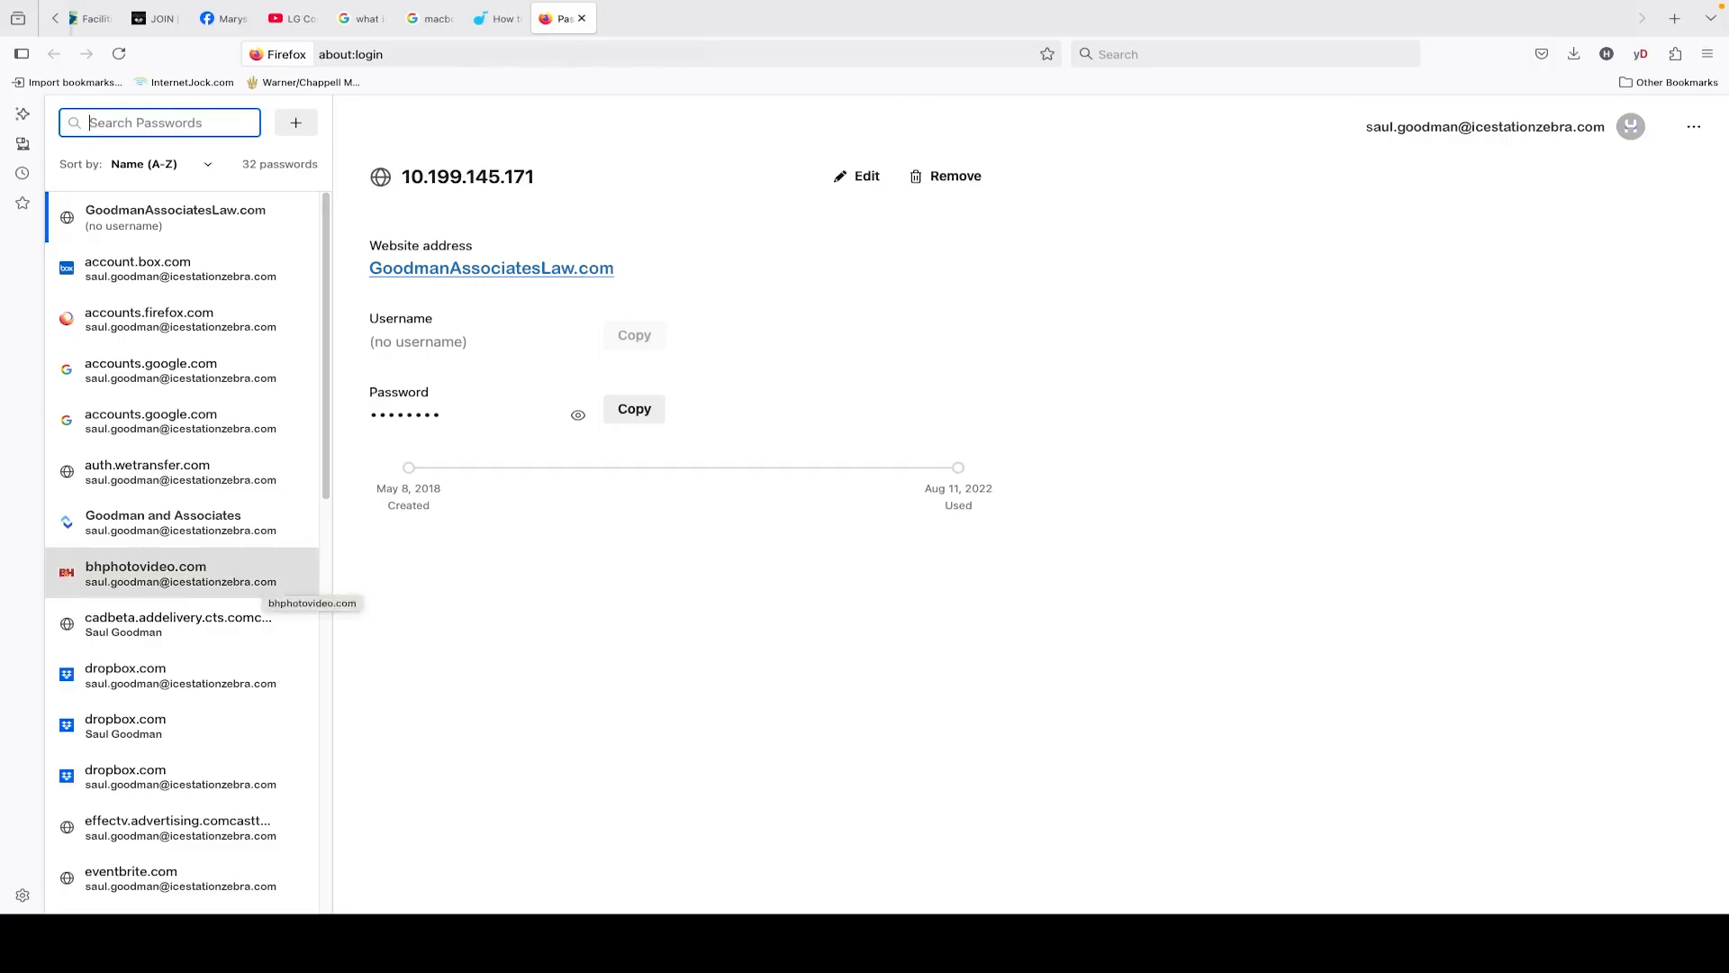
{"action": "left_click", "coordinate": [162, 573]}
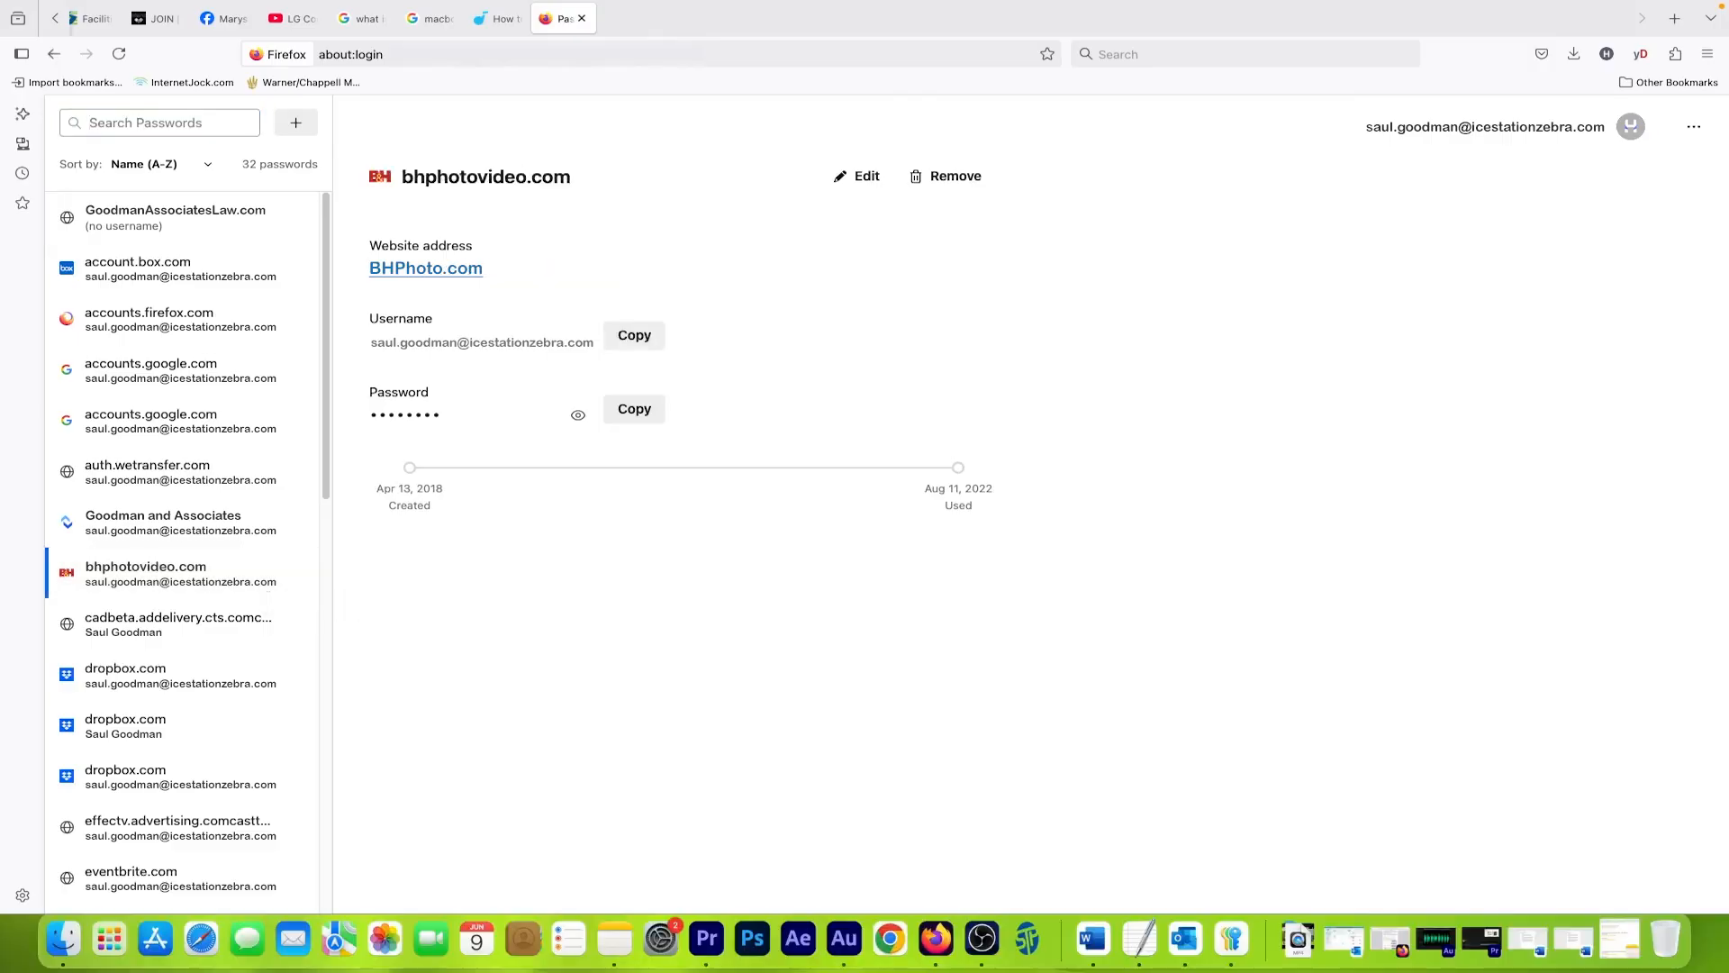
{"action": "mouse_move", "coordinate": [503, 583]}
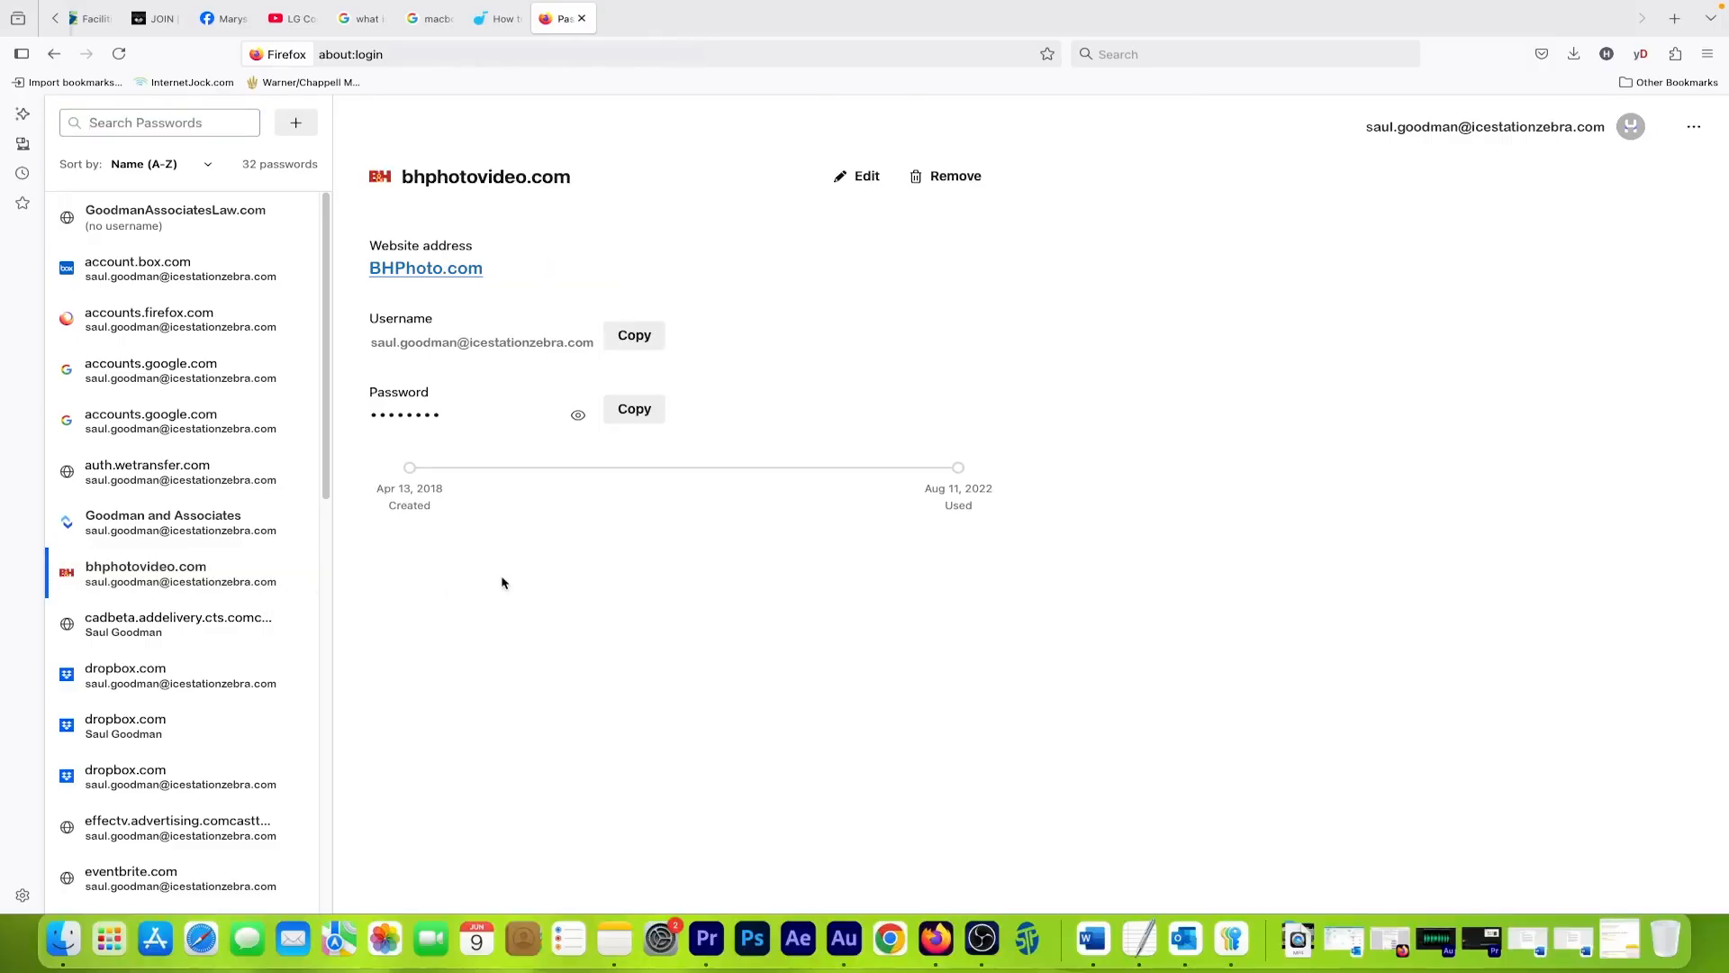
{"action": "mouse_move", "coordinate": [523, 574]}
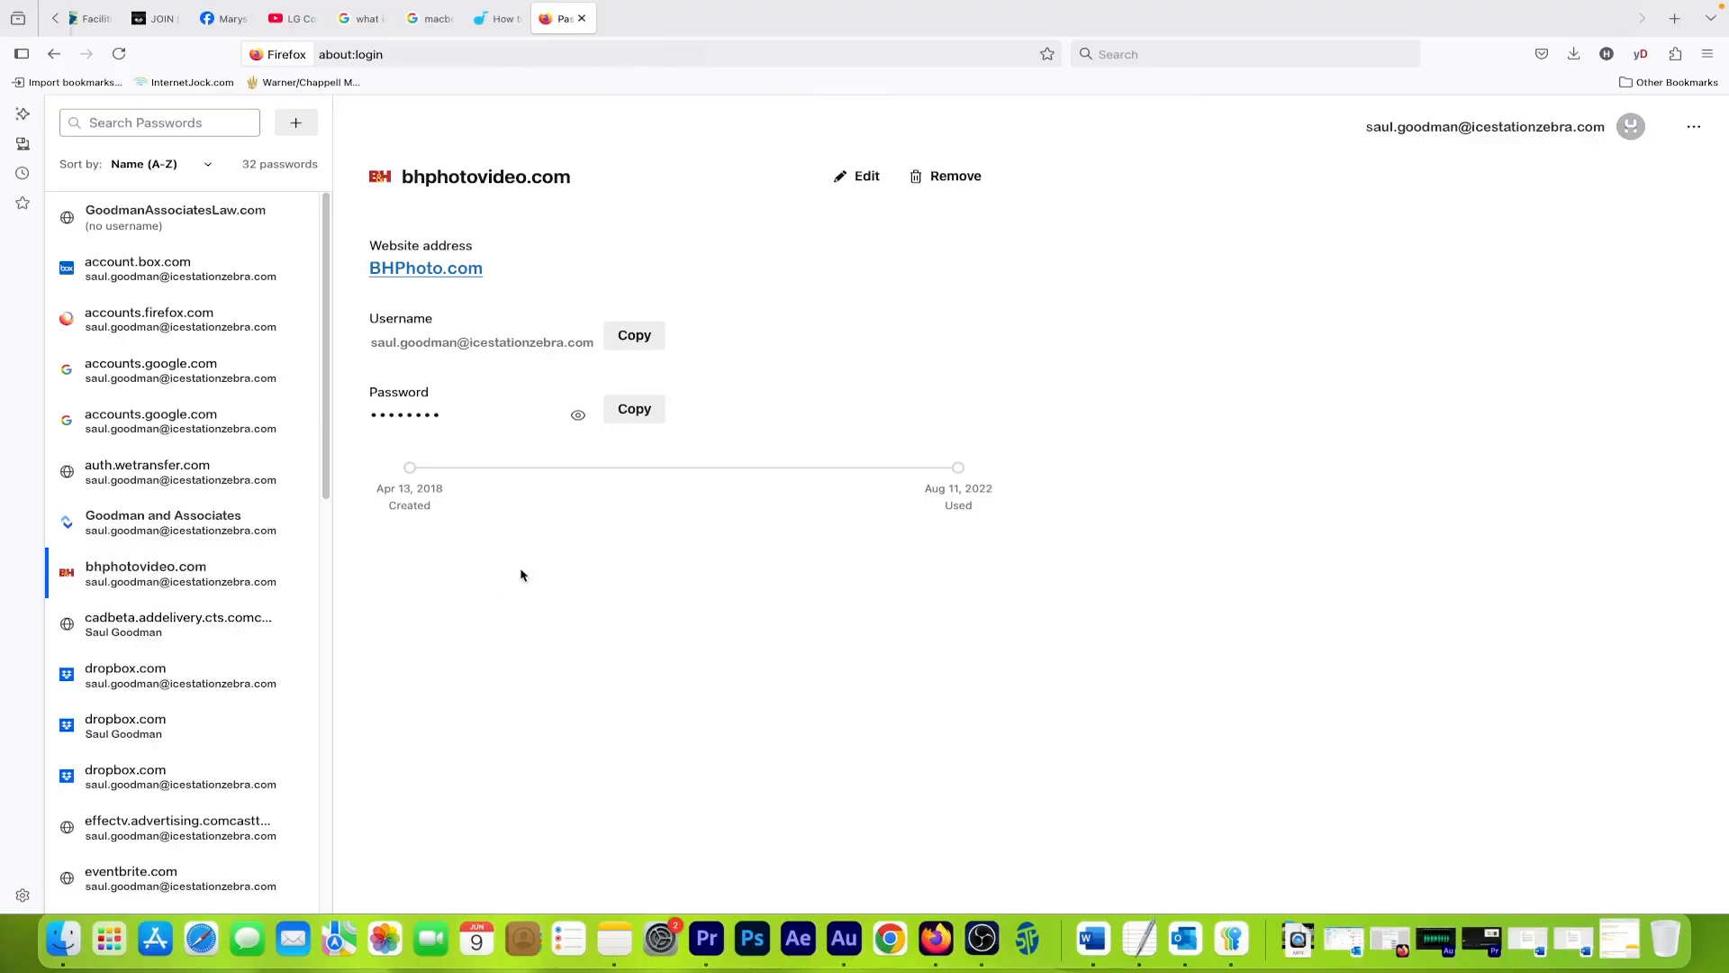
- Show the bhphotovideo.com password in plain text and copy it to the clipboard
{"action": "left_click", "coordinate": [578, 414]}
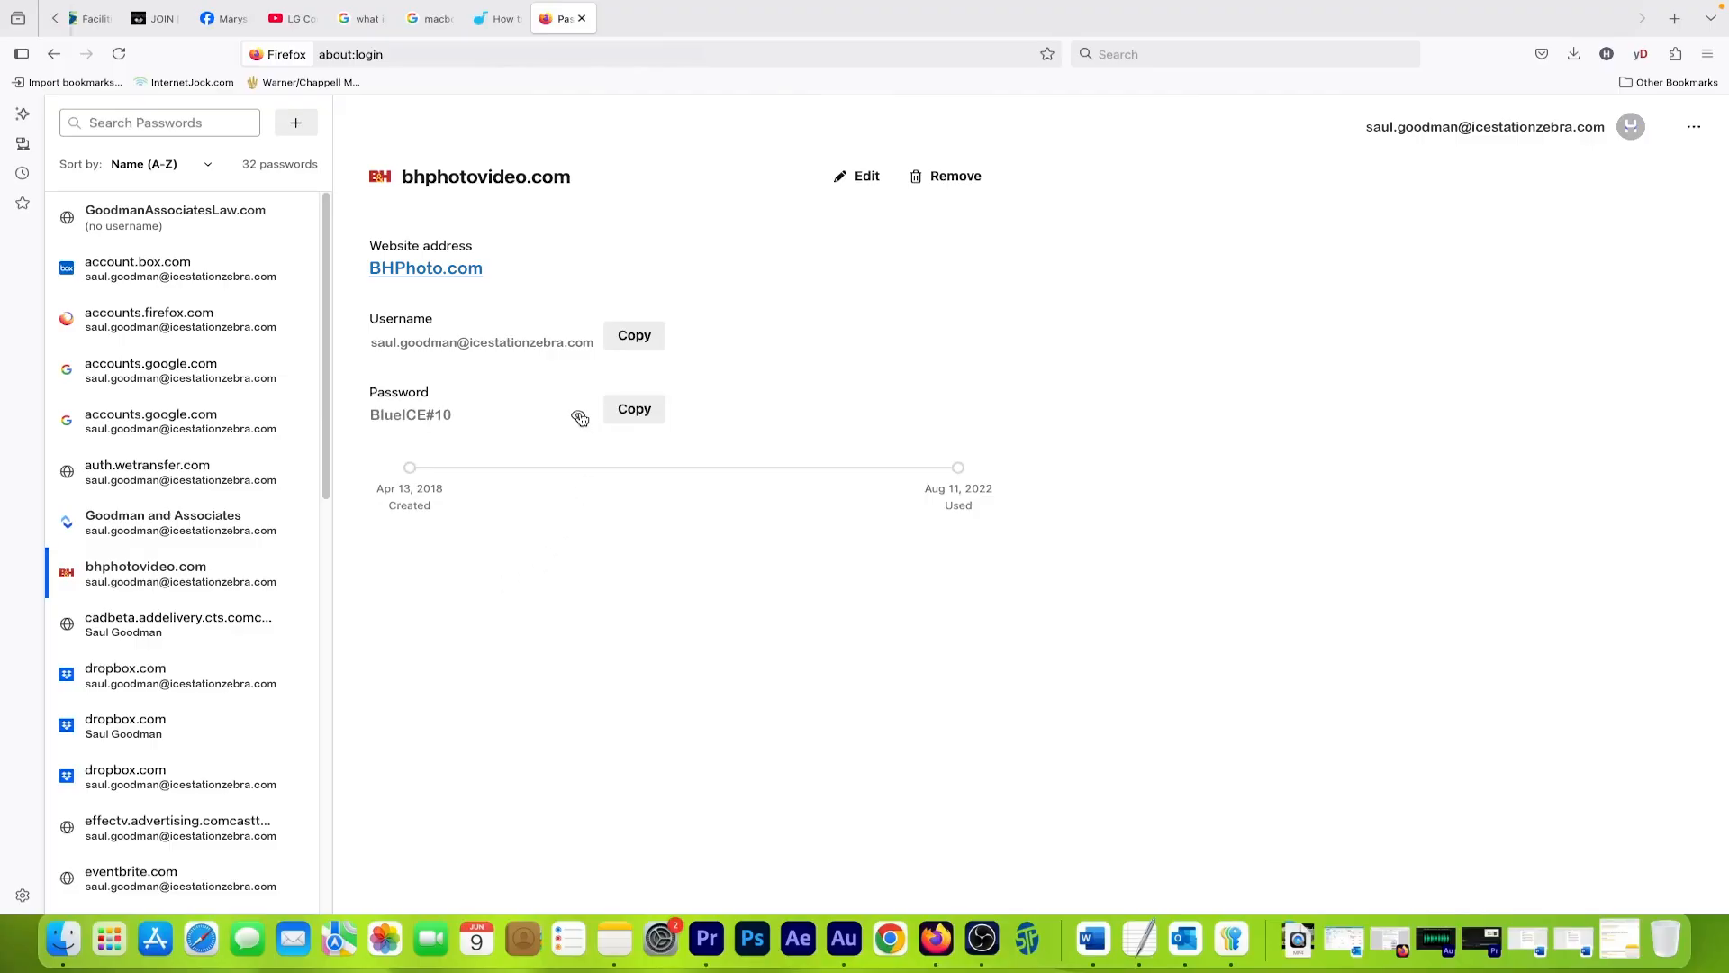
{"action": "left_click", "coordinate": [634, 409]}
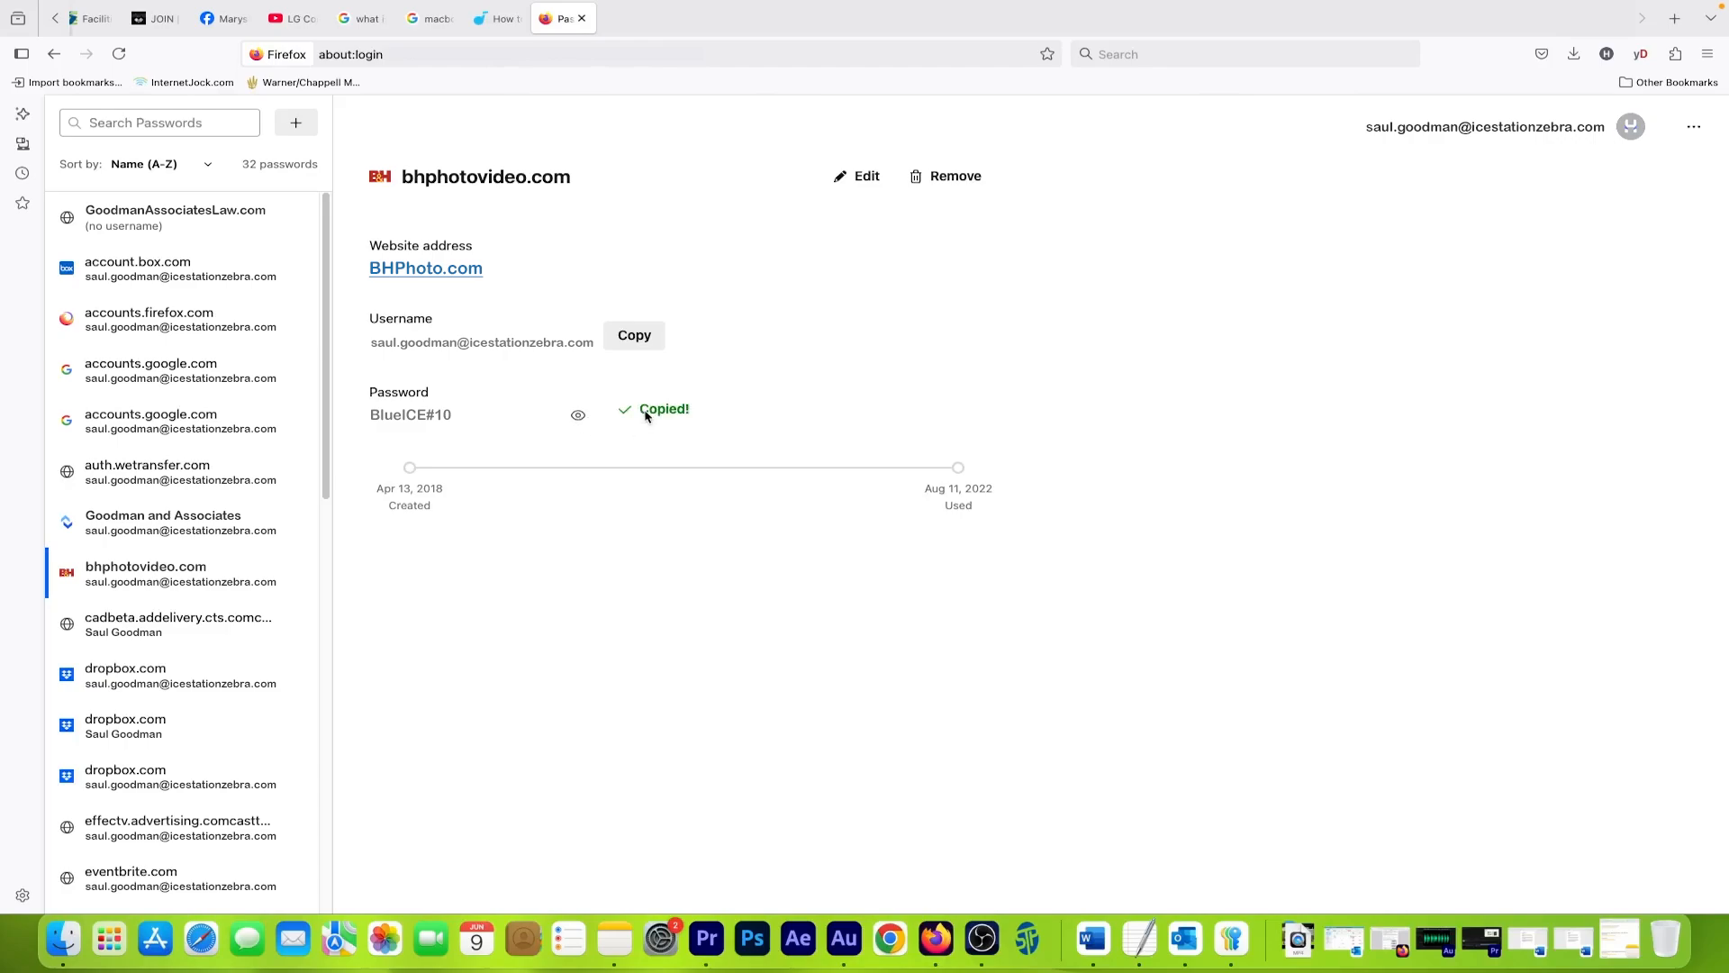
{"action": "mouse_move", "coordinate": [626, 595]}
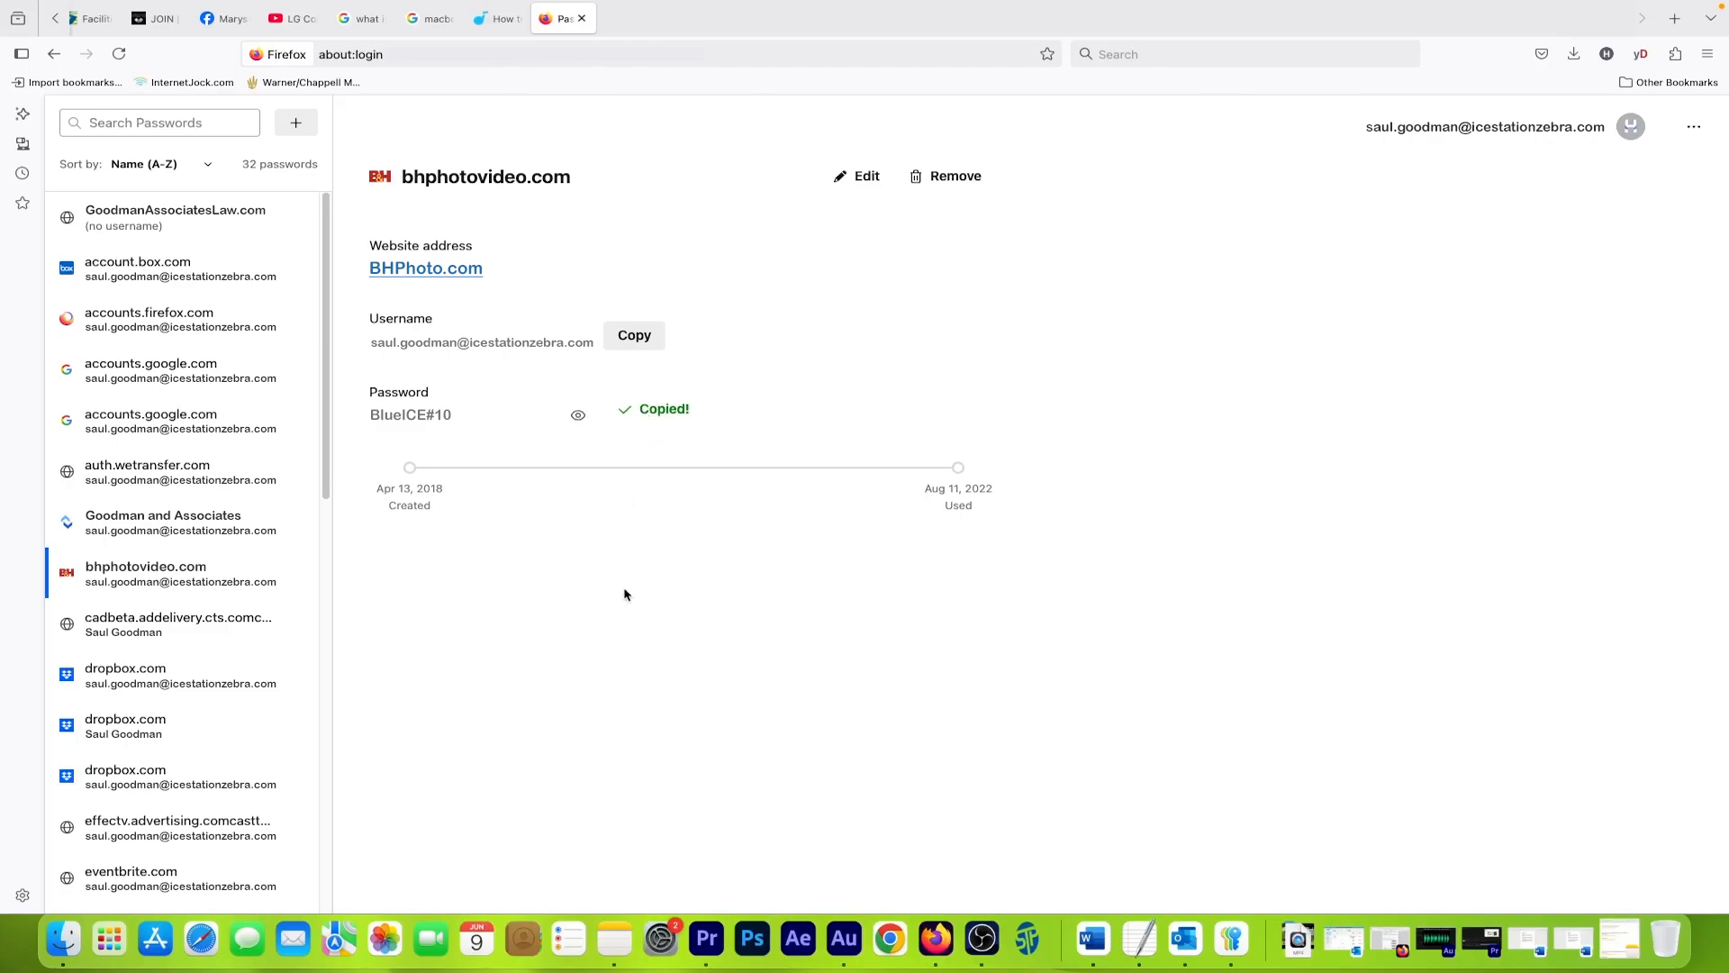